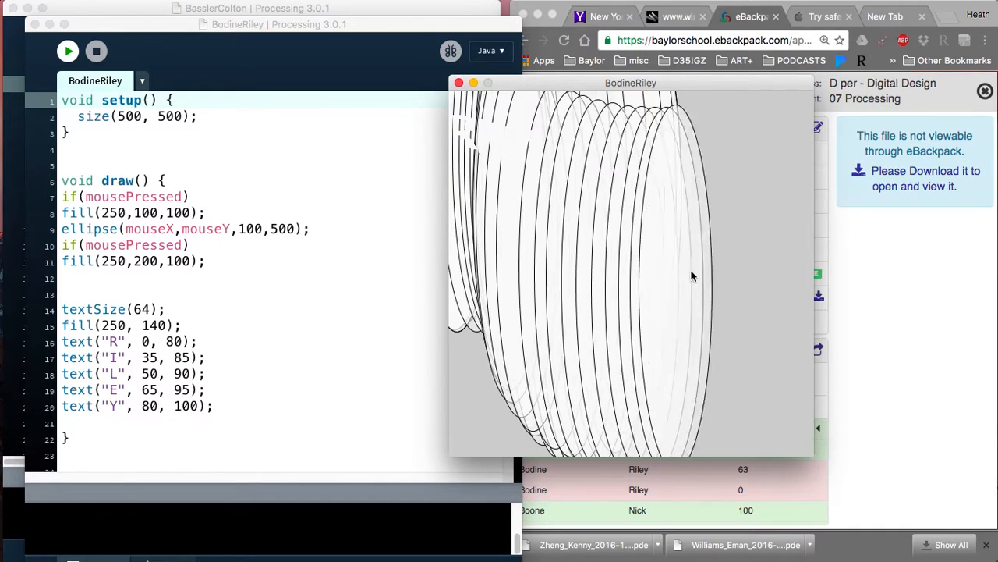
mouse_move(640, 292)
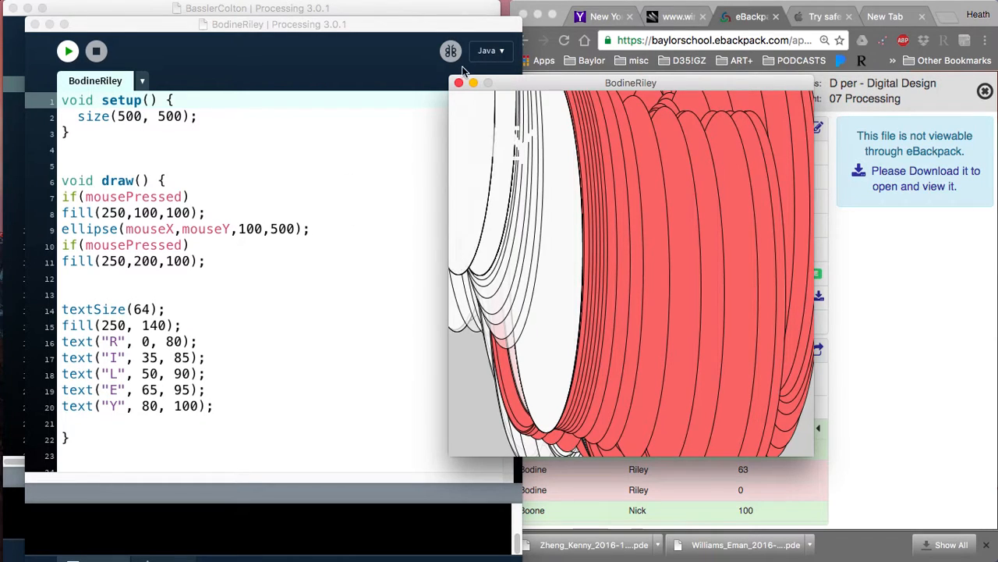
left_click(458, 83)
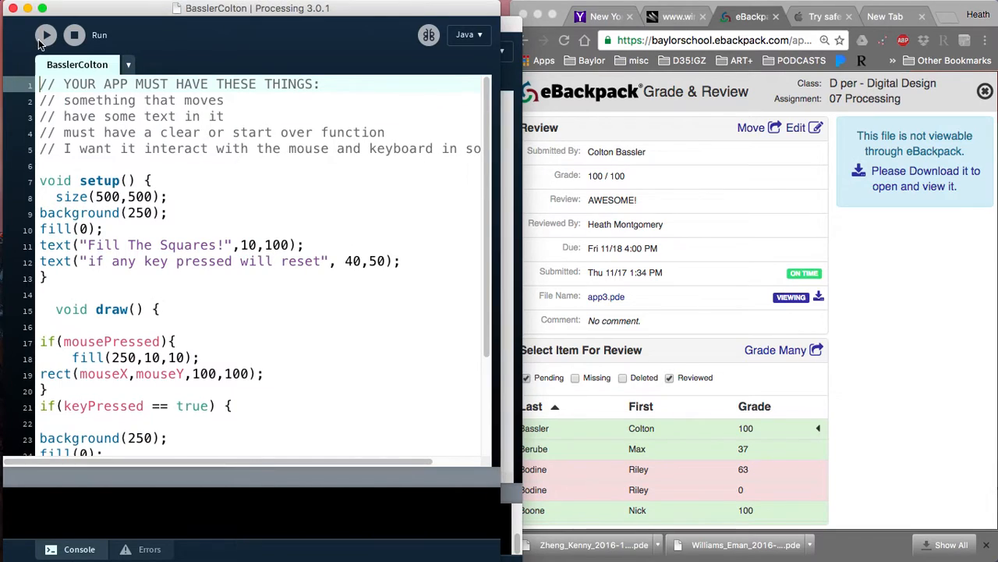
left_click(45, 34)
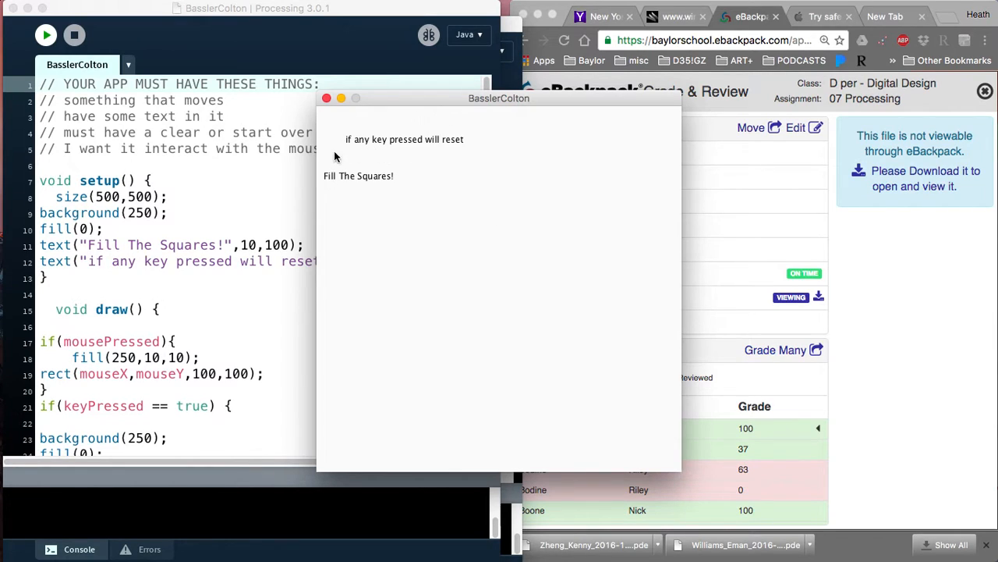
mouse_move(365, 185)
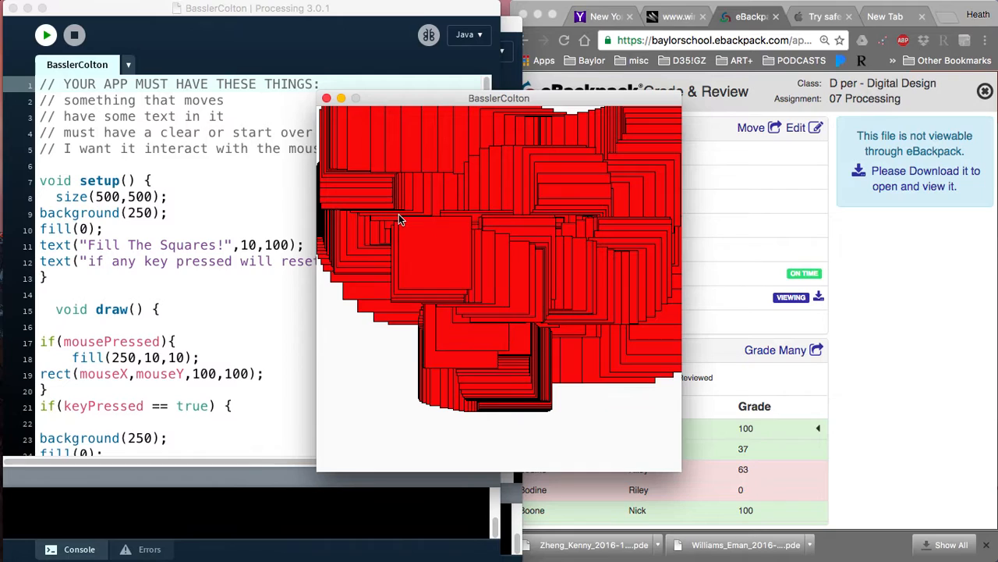
mouse_move(411, 290)
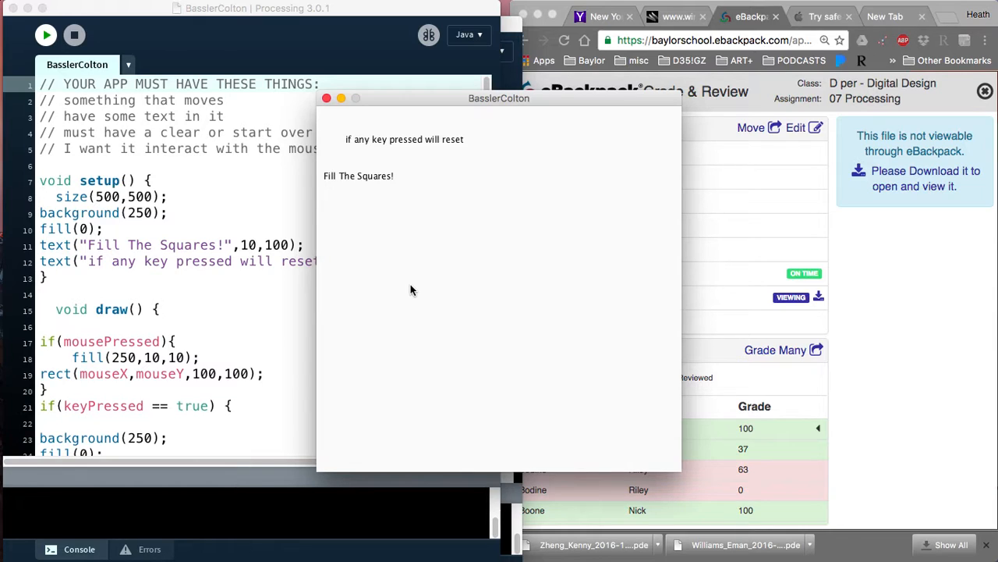
scroll("down", 3)
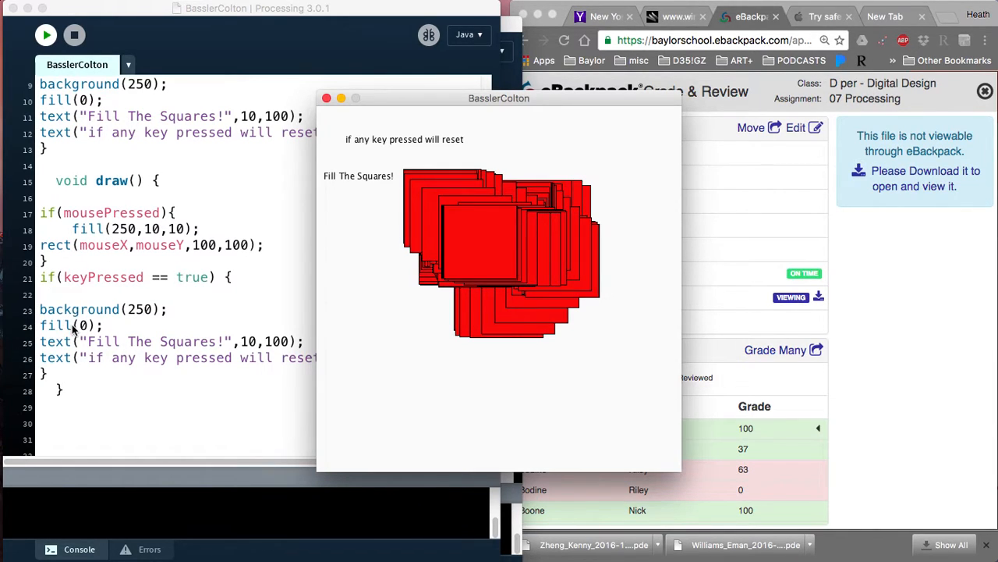
mouse_move(390, 148)
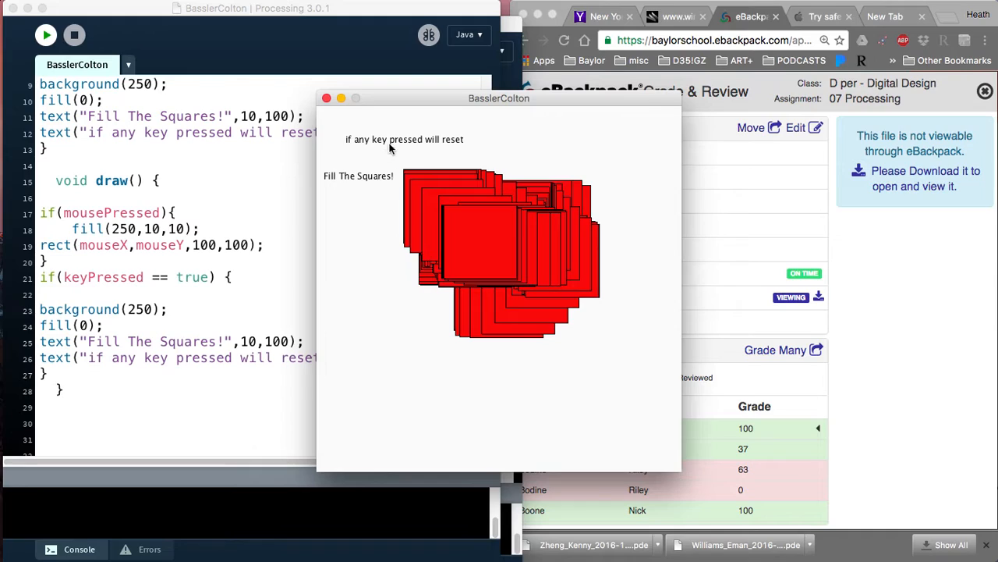
mouse_move(122, 328)
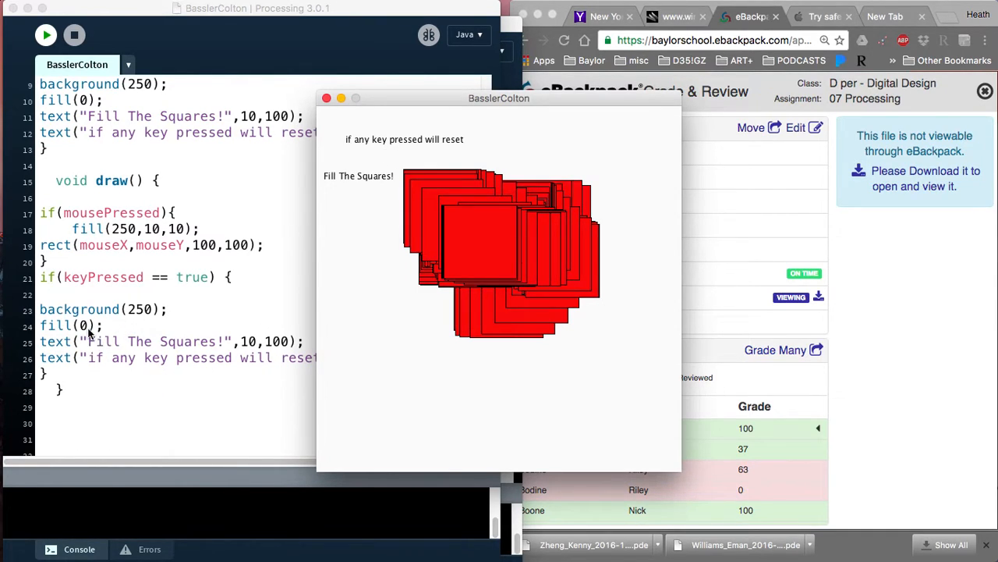
mouse_move(528, 216)
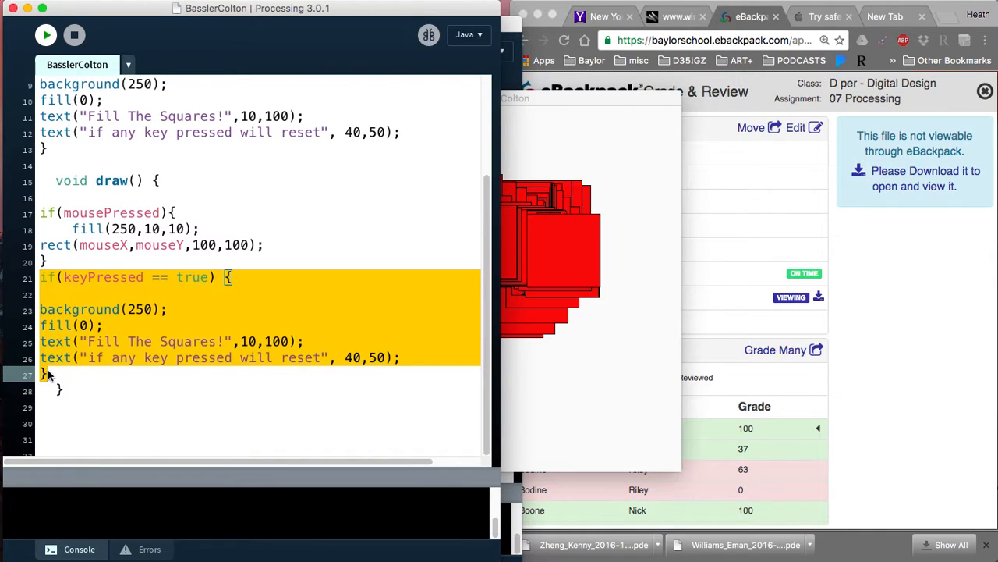
mouse_move(524, 102)
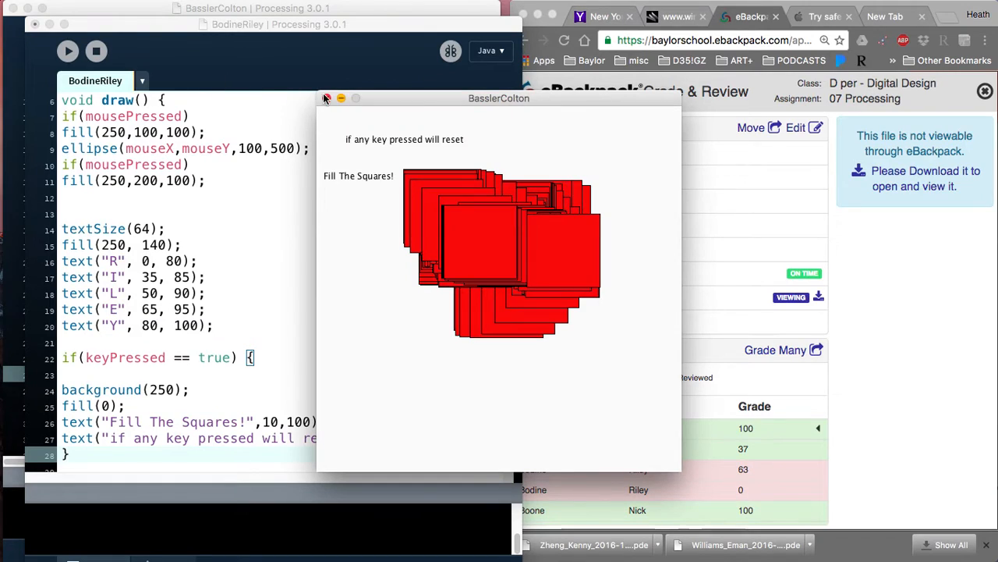
left_click(326, 96)
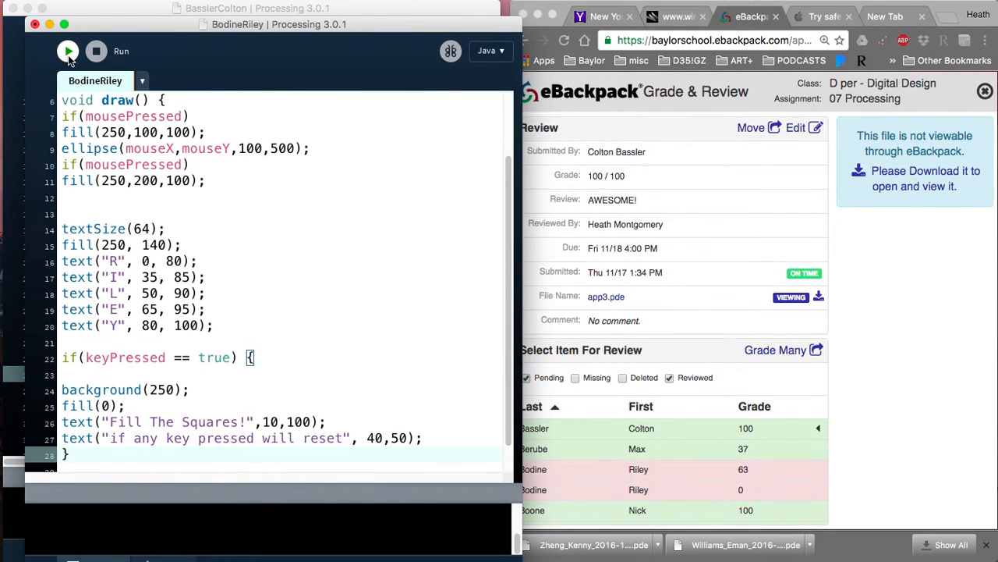
Run BodineRiley and draw ellipses on the canvas before testing the reset
left_click(68, 50)
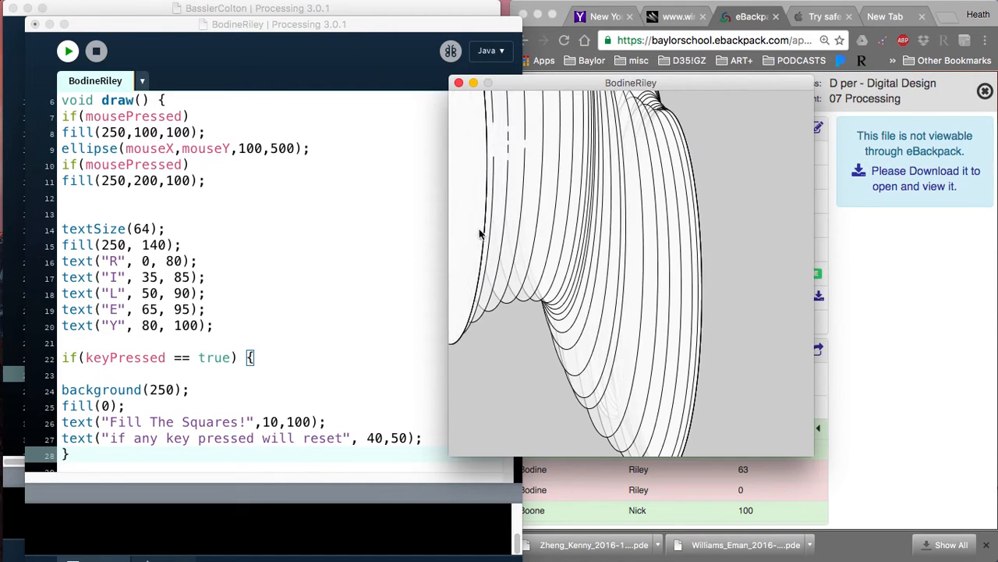
left_click(580, 250)
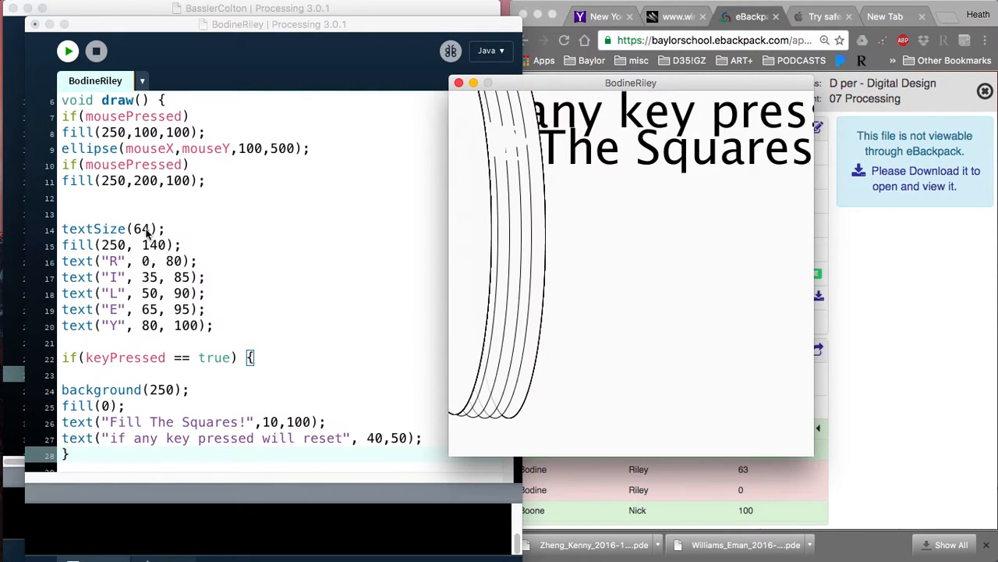
Reuse textSize in the reset block with value 16 instead of 64, then rerun BodineRiley
double_click(94, 228)
type("textSize(64);")
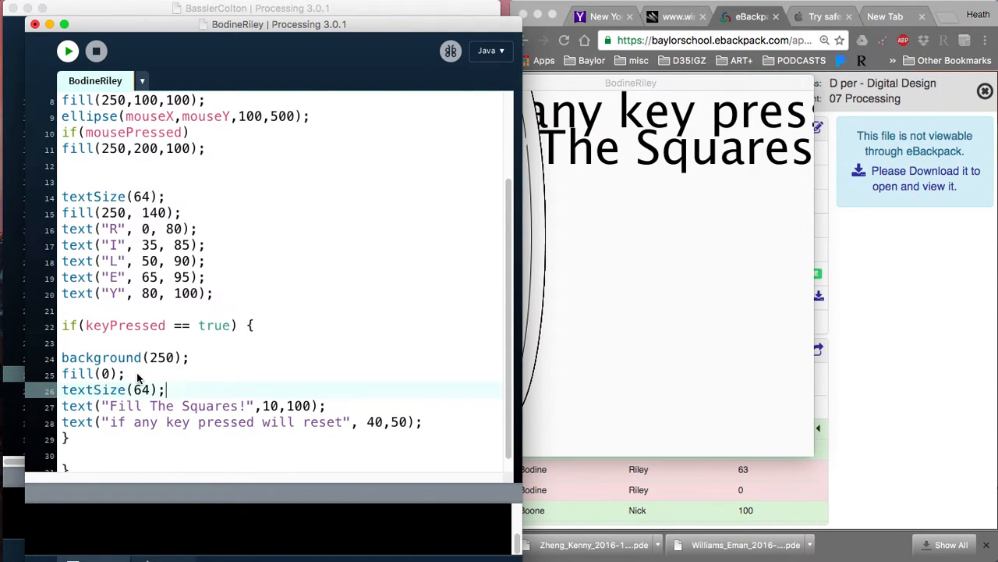
key("Backspace")
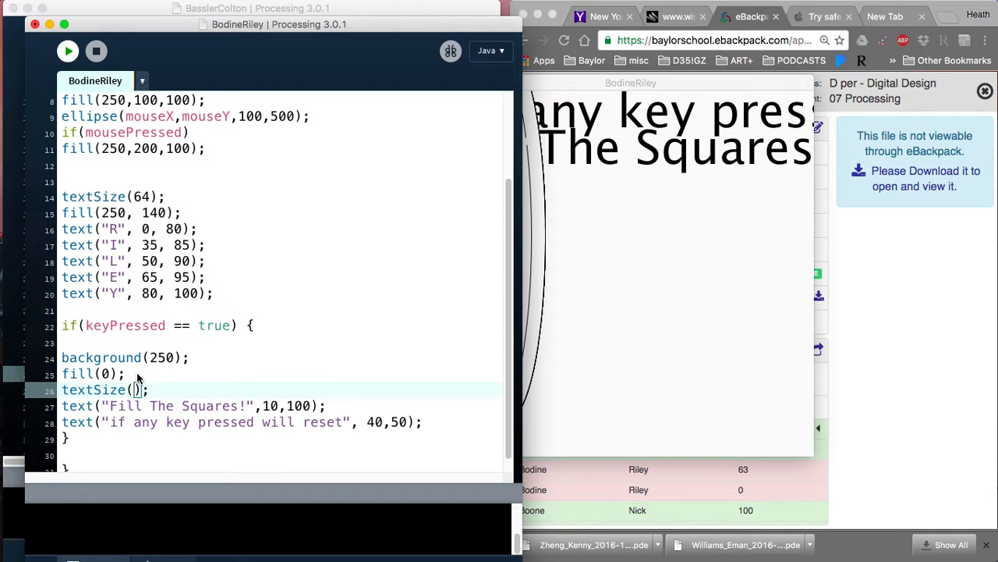
type("16")
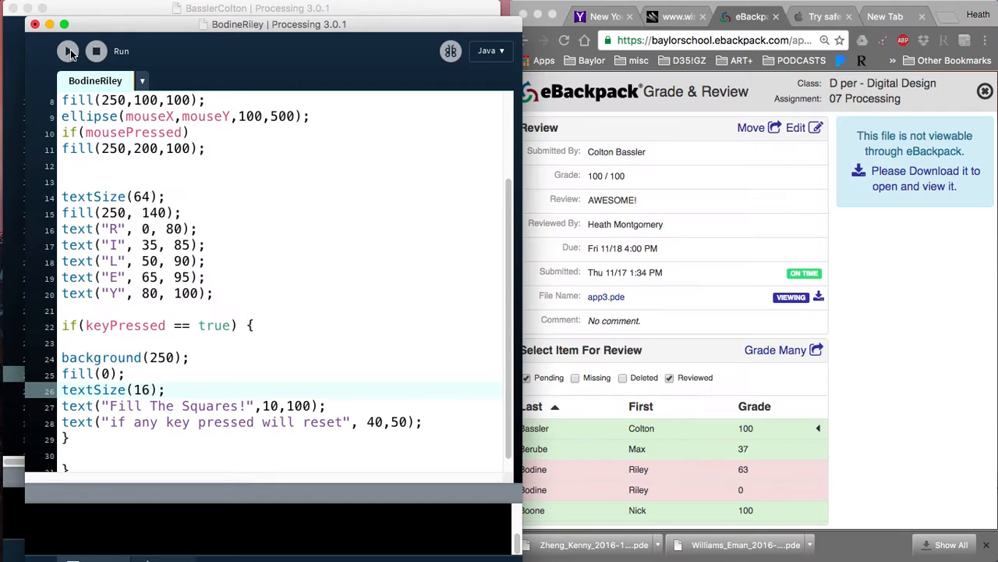
left_click(69, 50)
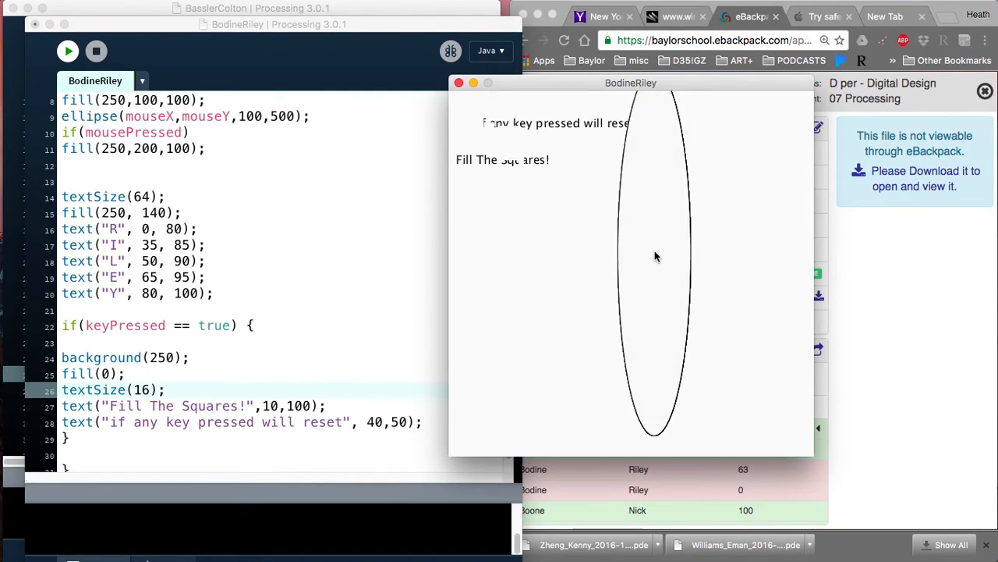
Draw an ellipse over the small redrawn text and close the BodineRiley sketch window
left_click(655, 257)
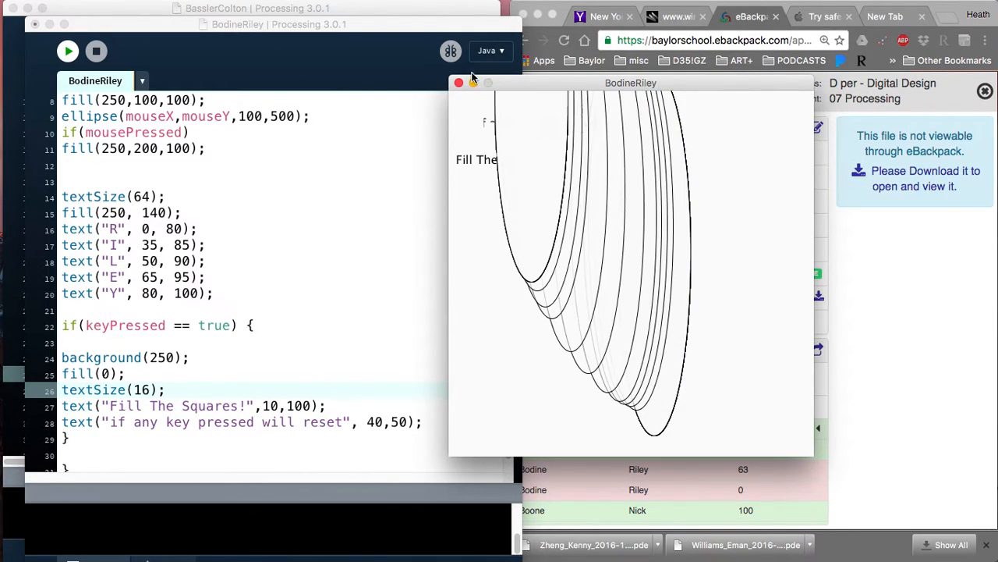
left_click(459, 83)
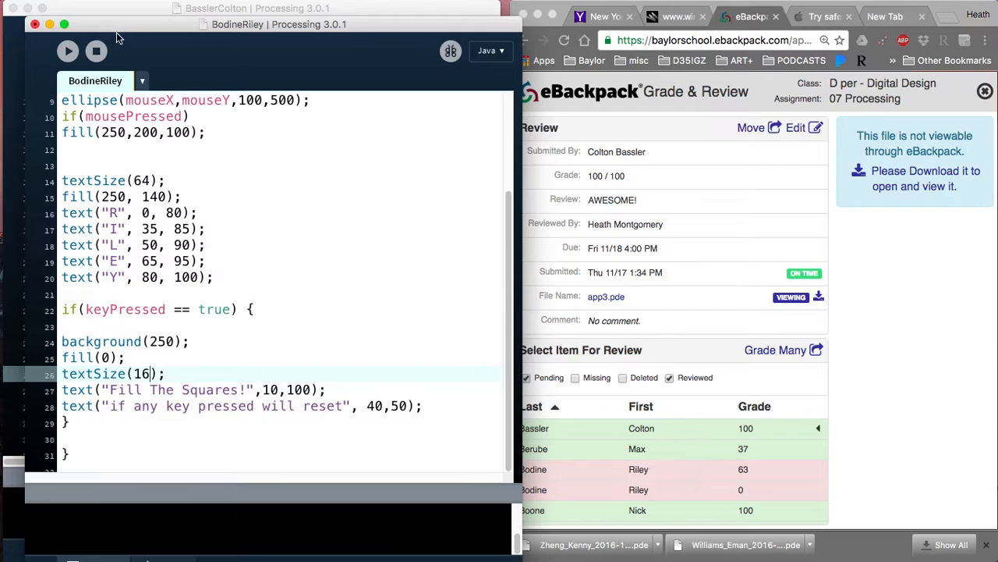
mouse_move(117, 32)
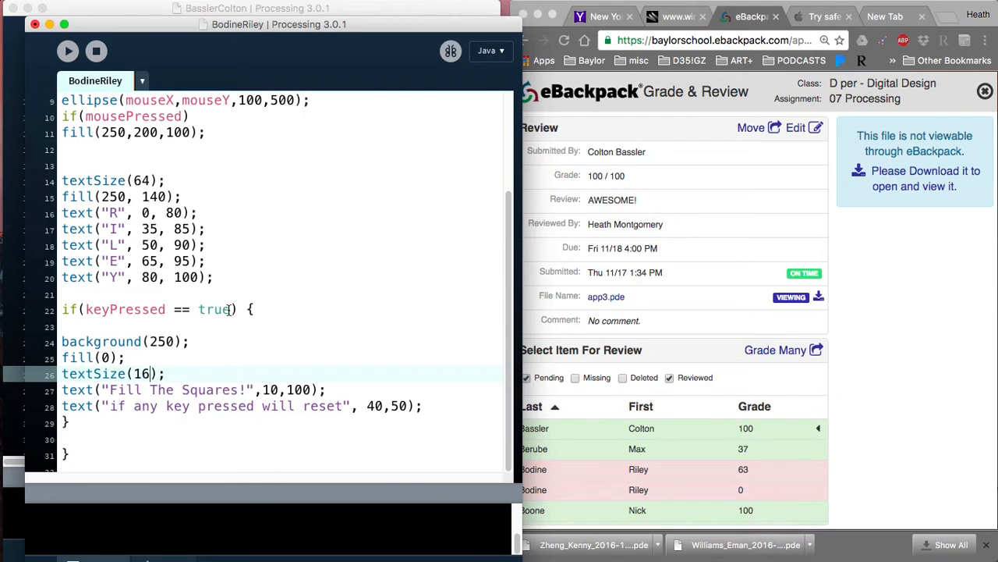
mouse_move(251, 334)
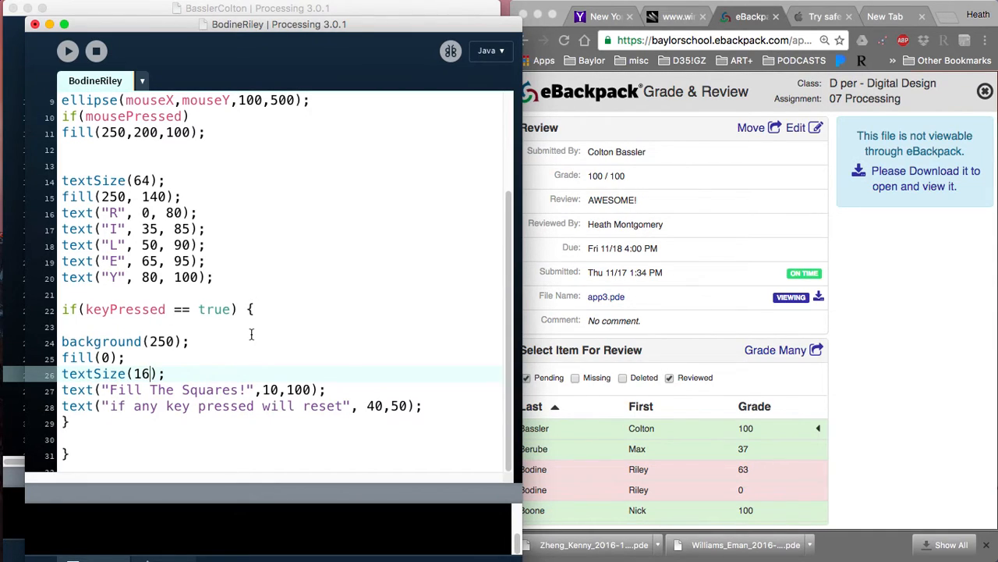
mouse_move(97, 51)
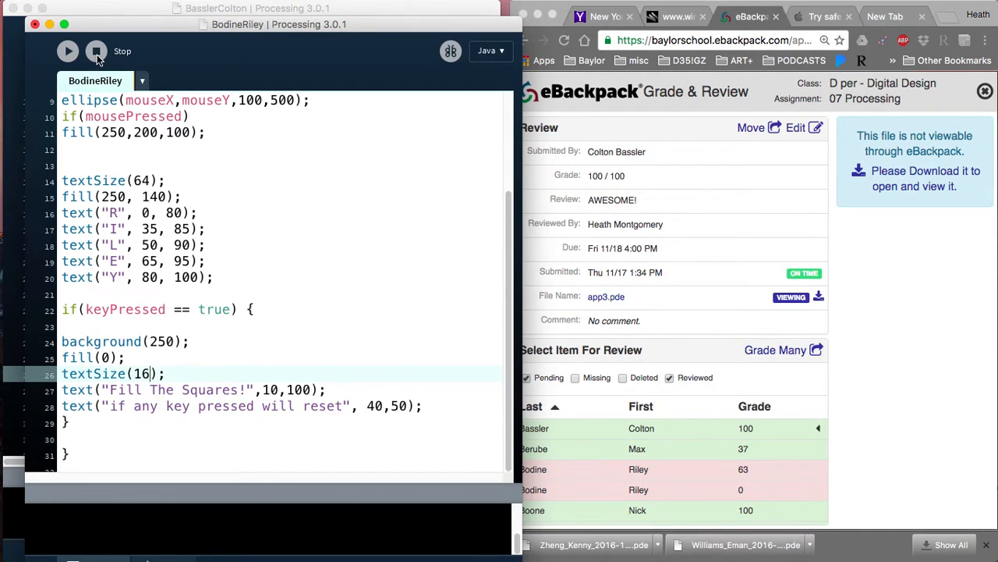
left_click(95, 50)
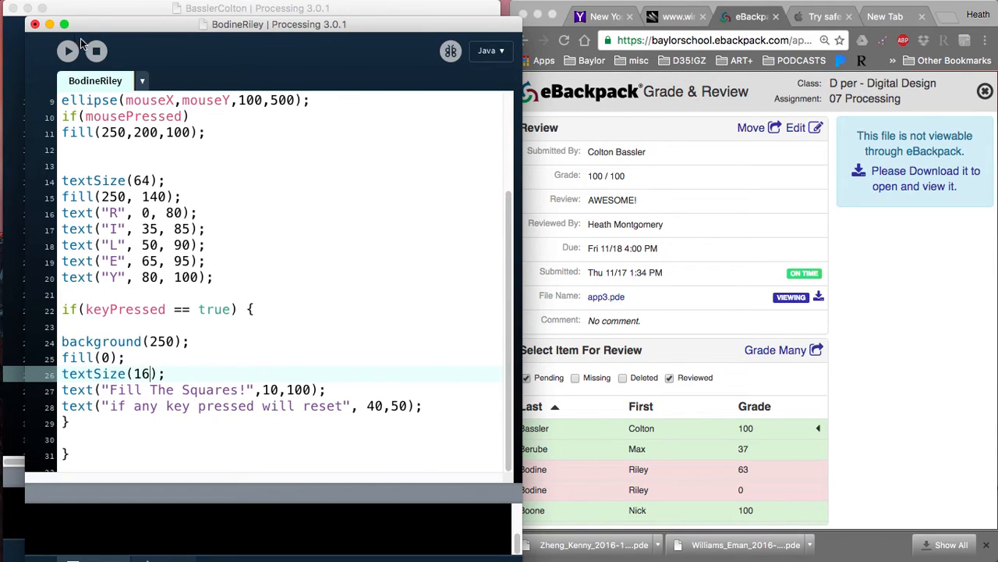